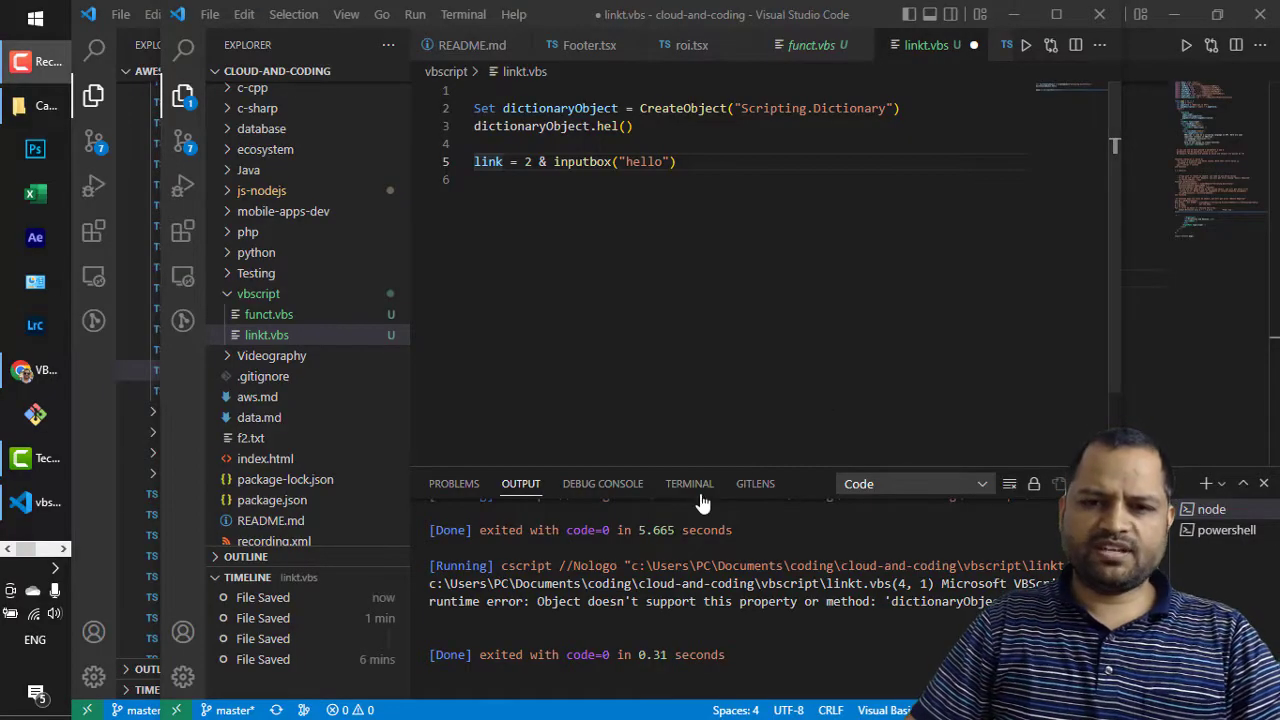
Open up an empty line 5 in linkt.vbs above the inputbox assignment to link
{"action": "double_click", "coordinate": [558, 601]}
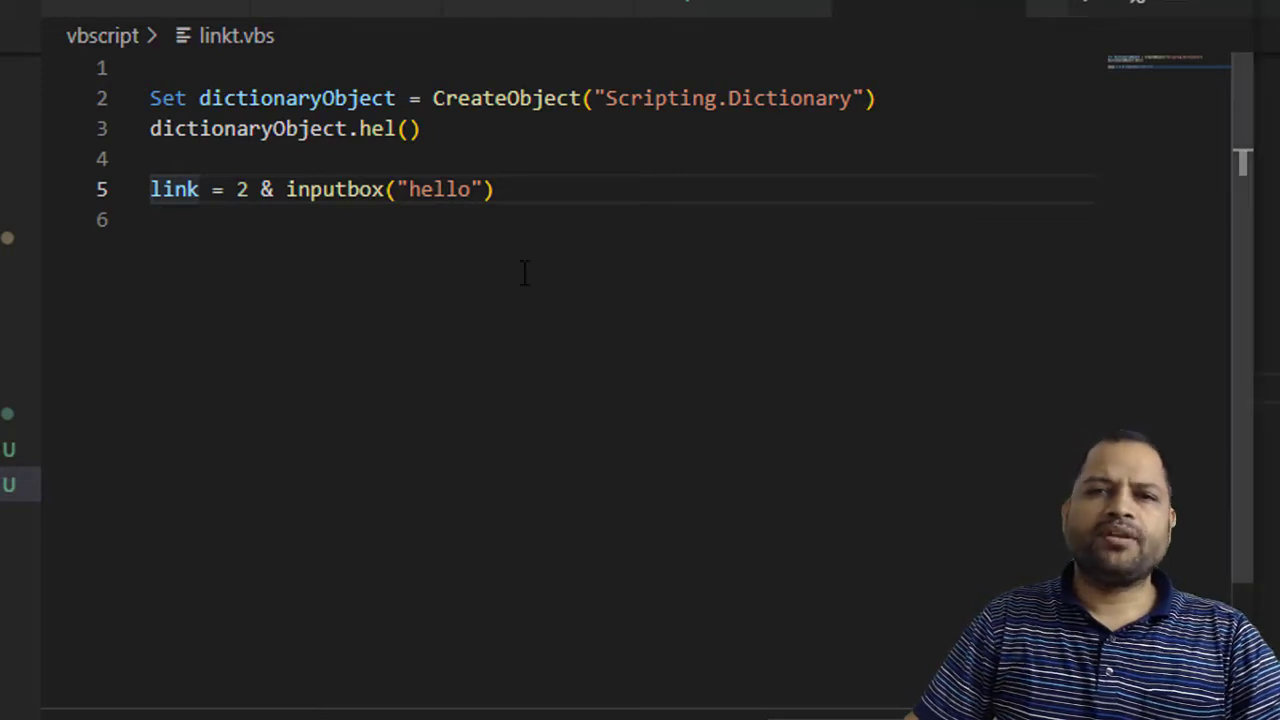
{"action": "left_click", "coordinate": [408, 128]}
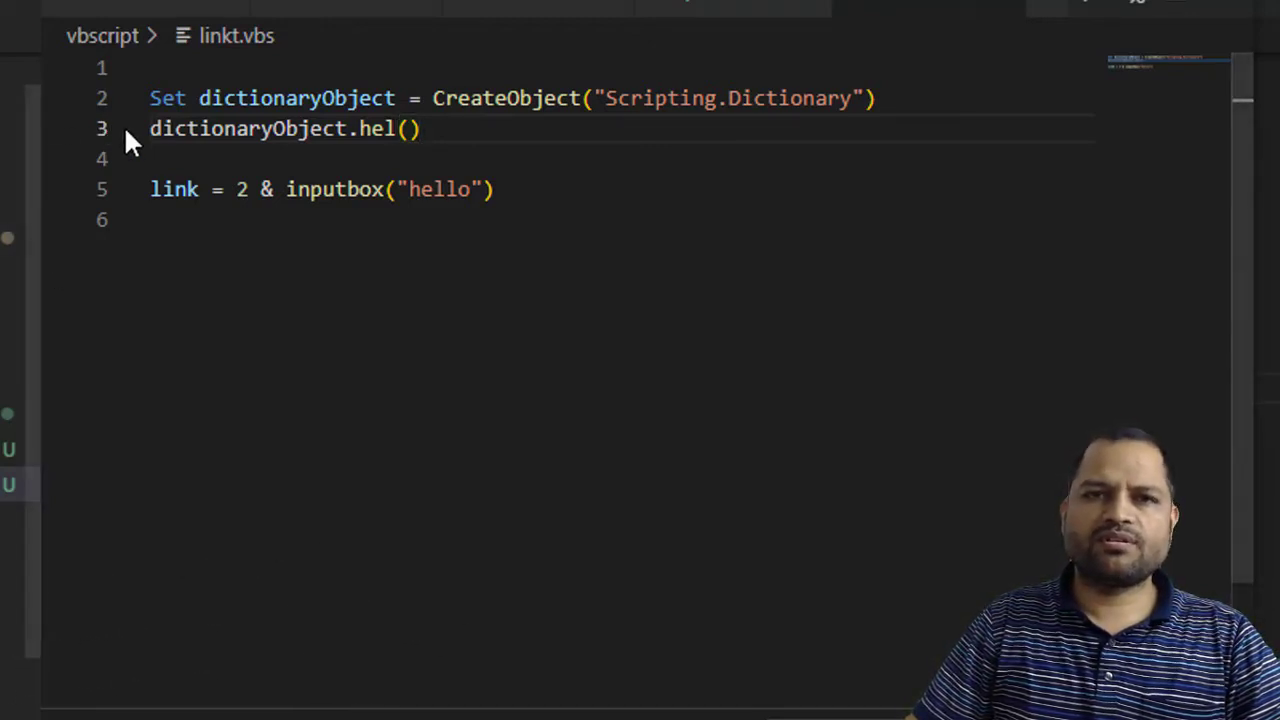
{"action": "triple_click", "coordinate": [285, 128]}
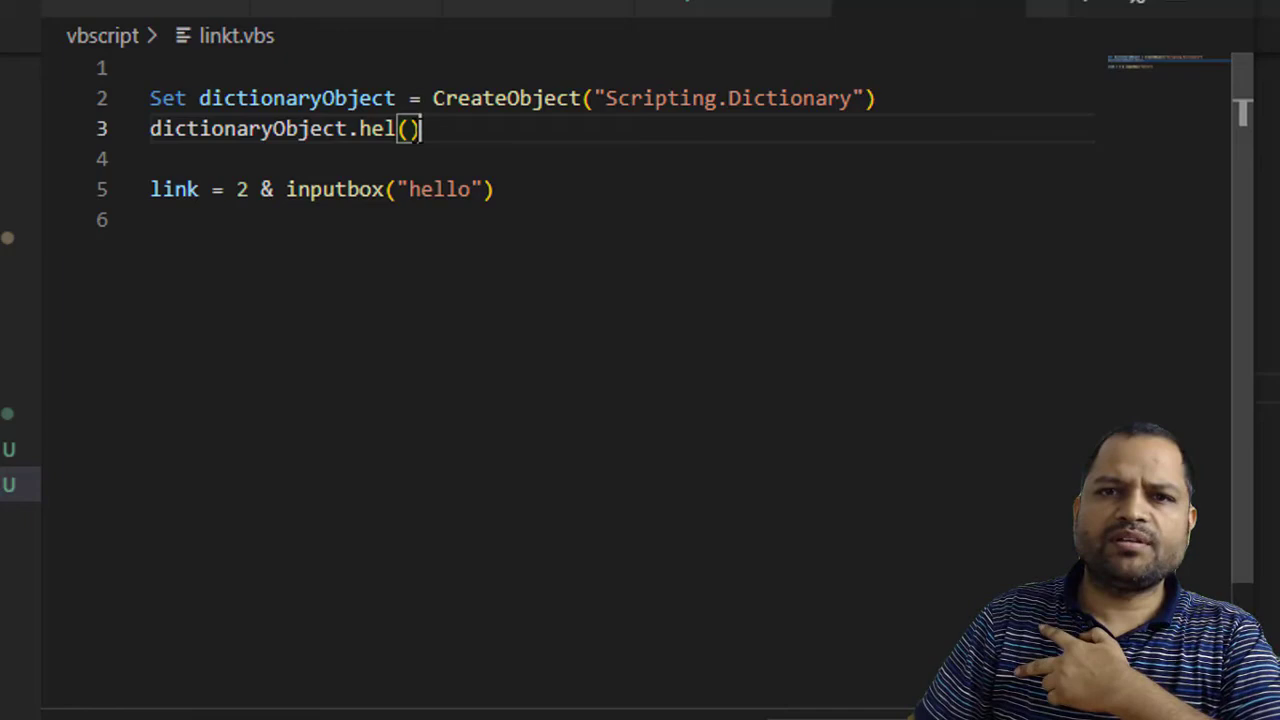
{"action": "double_click", "coordinate": [377, 128]}
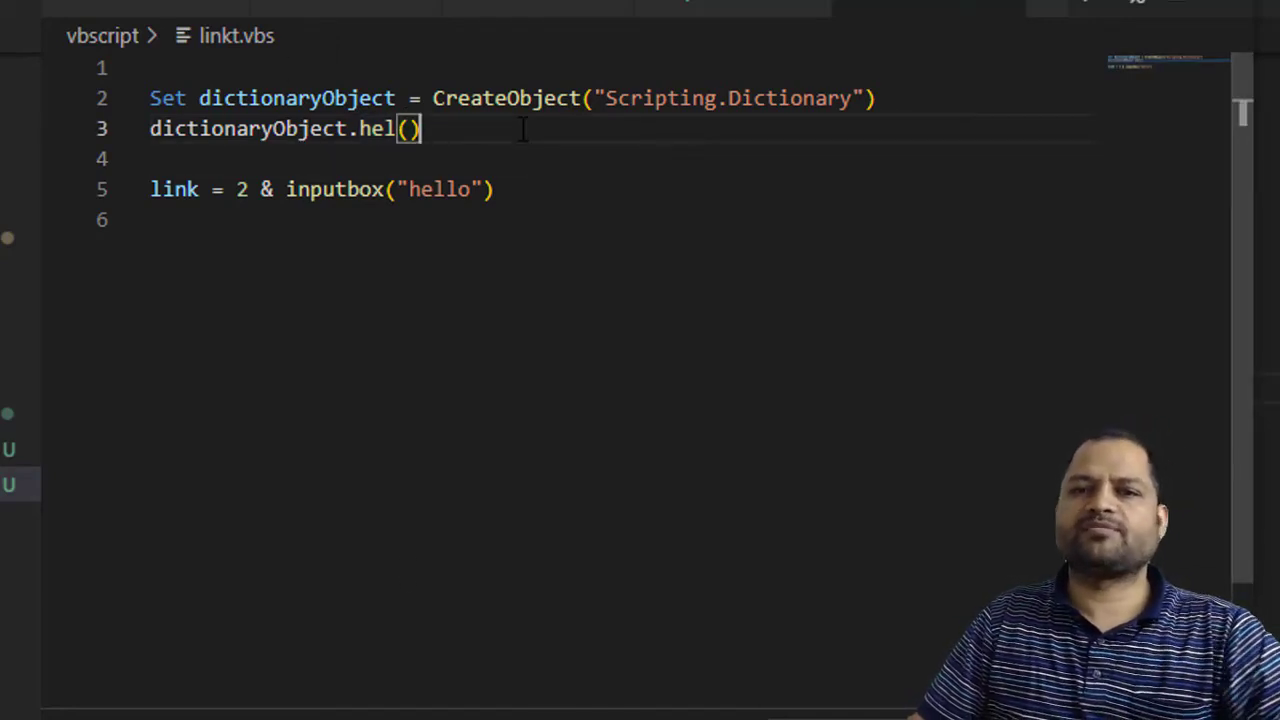
{"action": "double_click", "coordinate": [378, 128]}
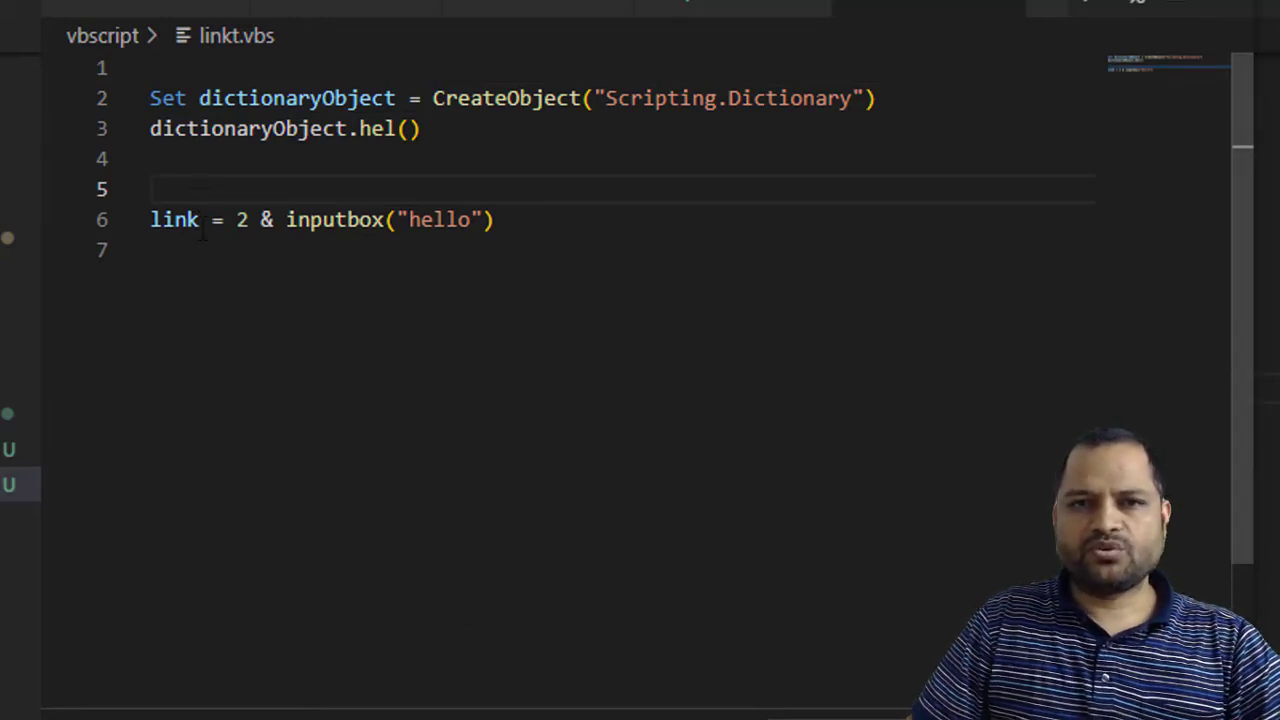
{"action": "double_click", "coordinate": [174, 219]}
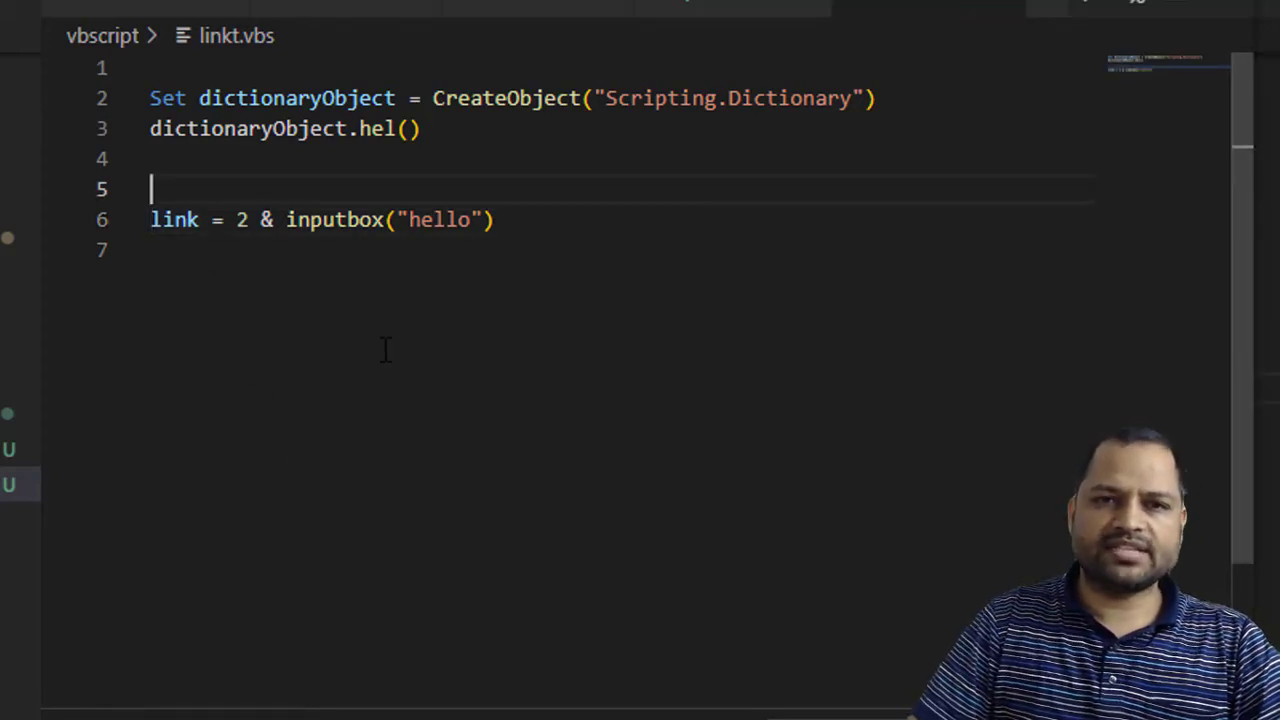
Type 'dim link' on blank line 5, then select and deselect the declaration
{"action": "type", "text": "dim link"}
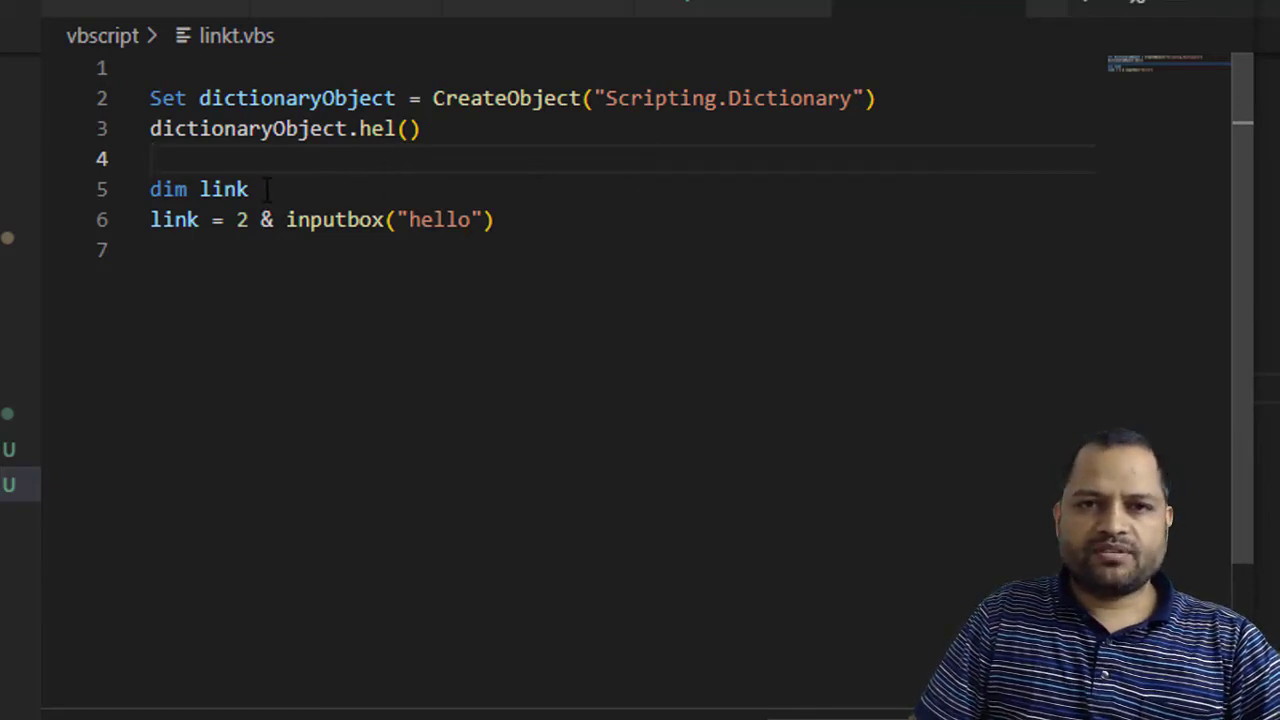
{"action": "double_click", "coordinate": [167, 189]}
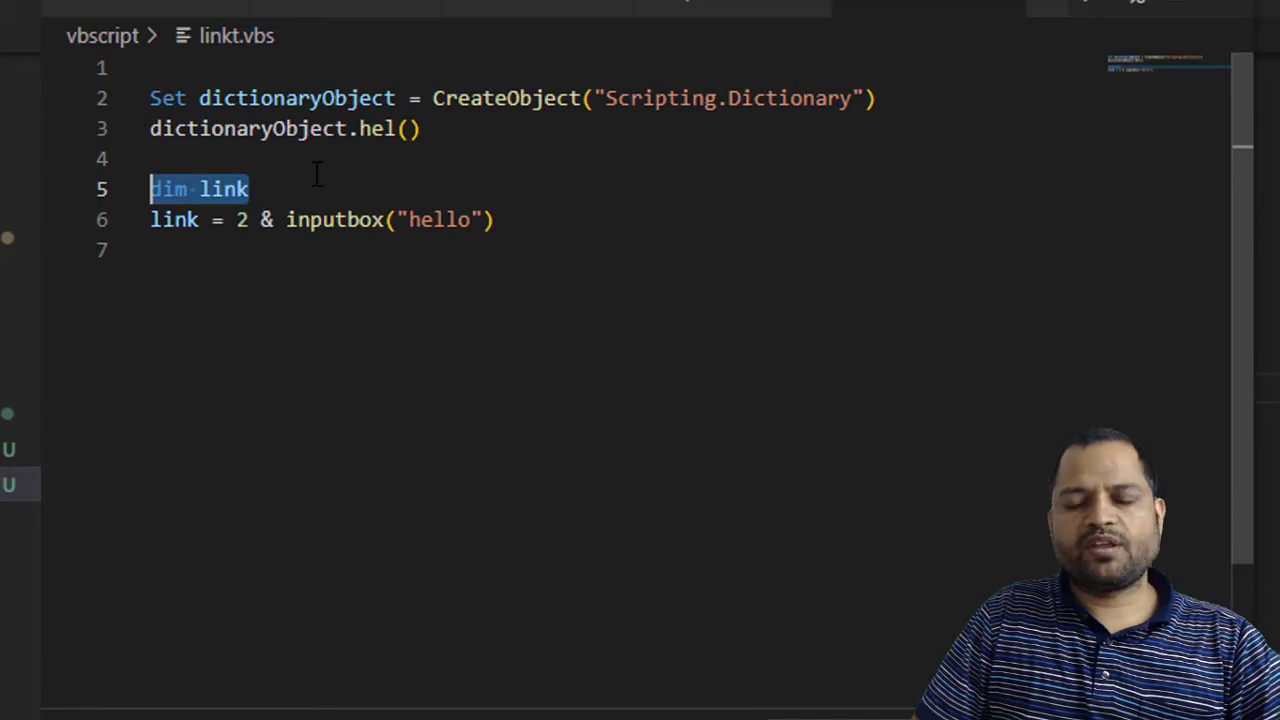
{"action": "left_click", "coordinate": [485, 128]}
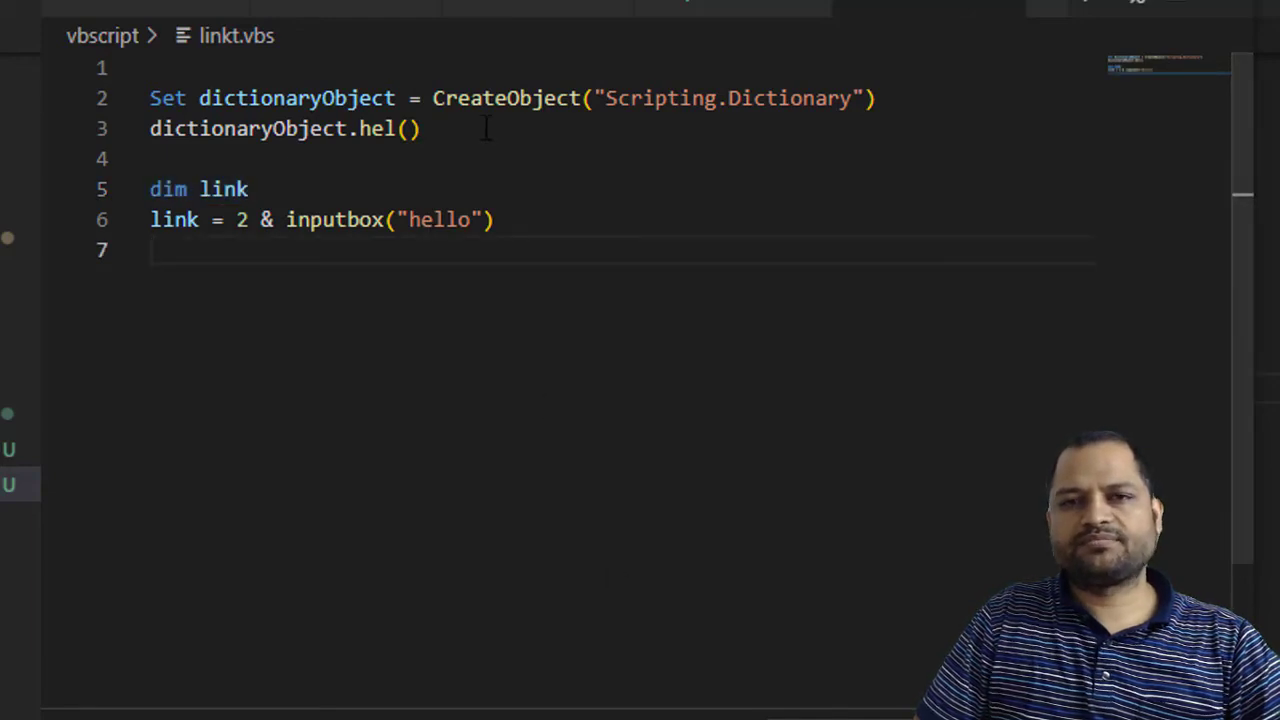